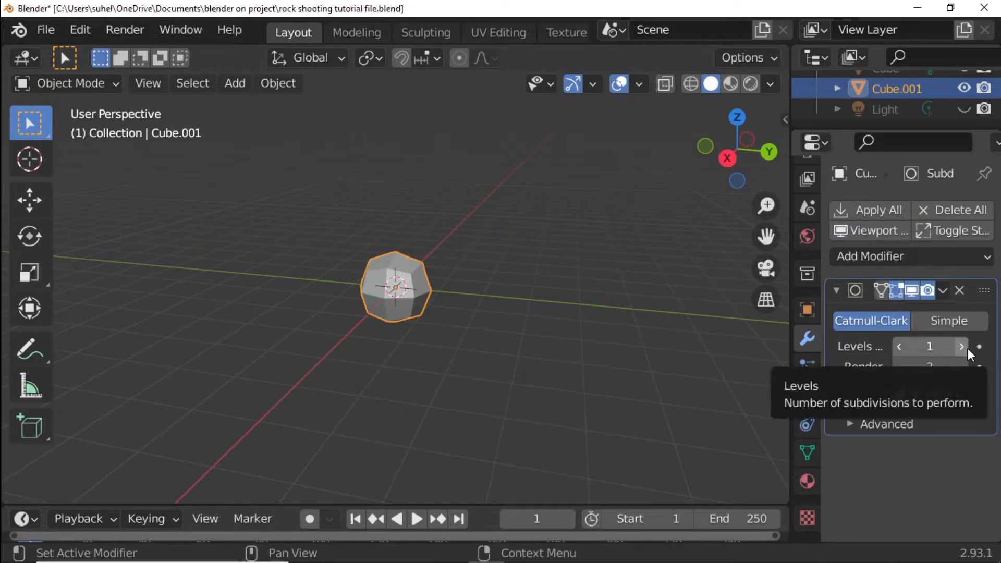
# - Raise the Subdivision Surface viewport and render levels to 5, smoothing the cube into a sphere
pyautogui.click(961, 346)
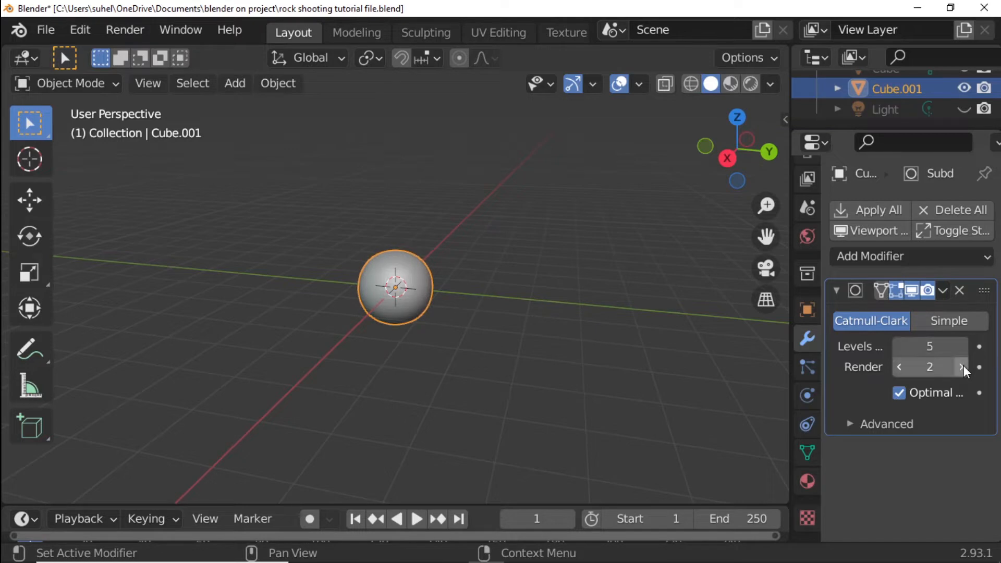
pyautogui.click(962, 367)
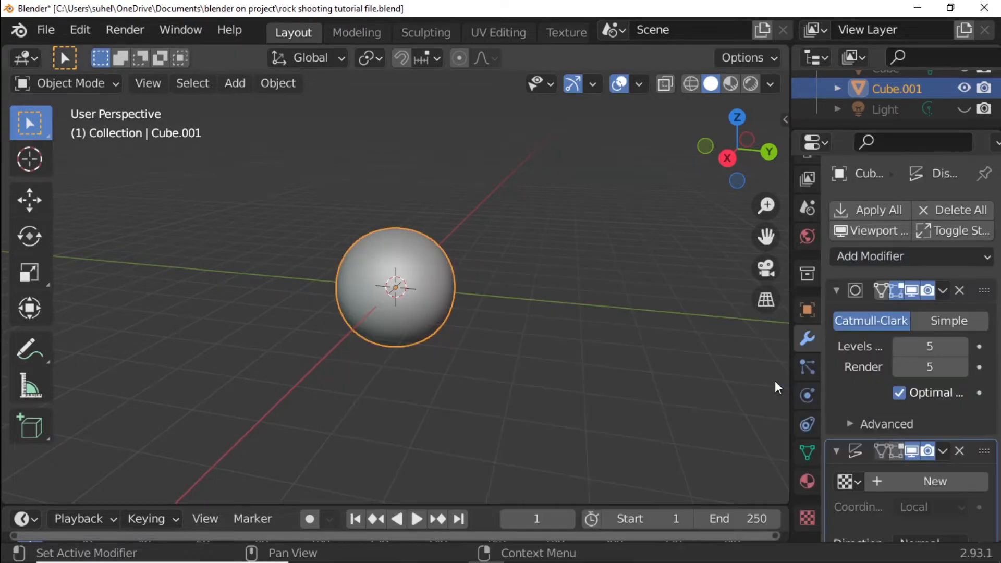
# - Create a new texture in the Displace modifier's texture slot
pyautogui.scroll(-3)
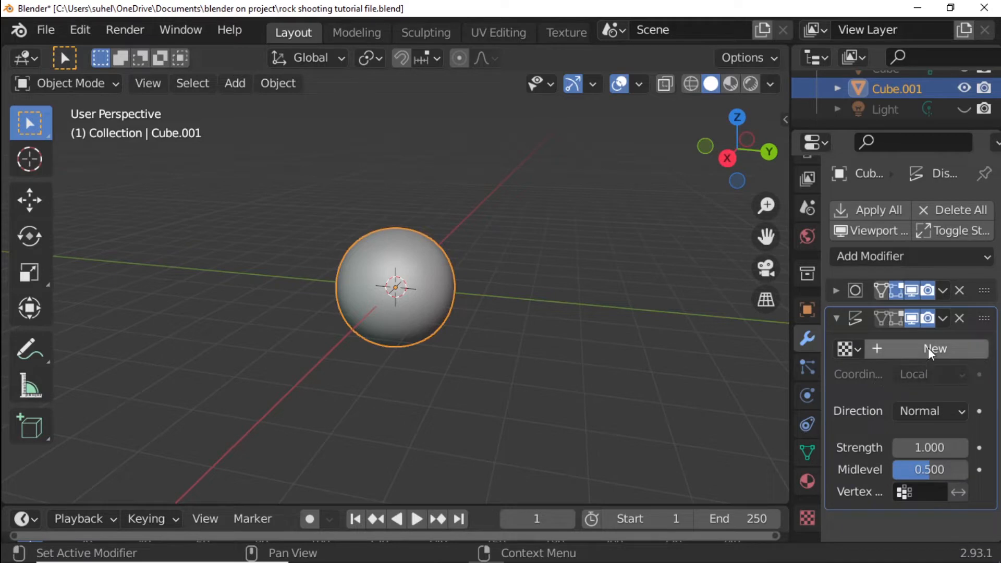
pyautogui.click(934, 349)
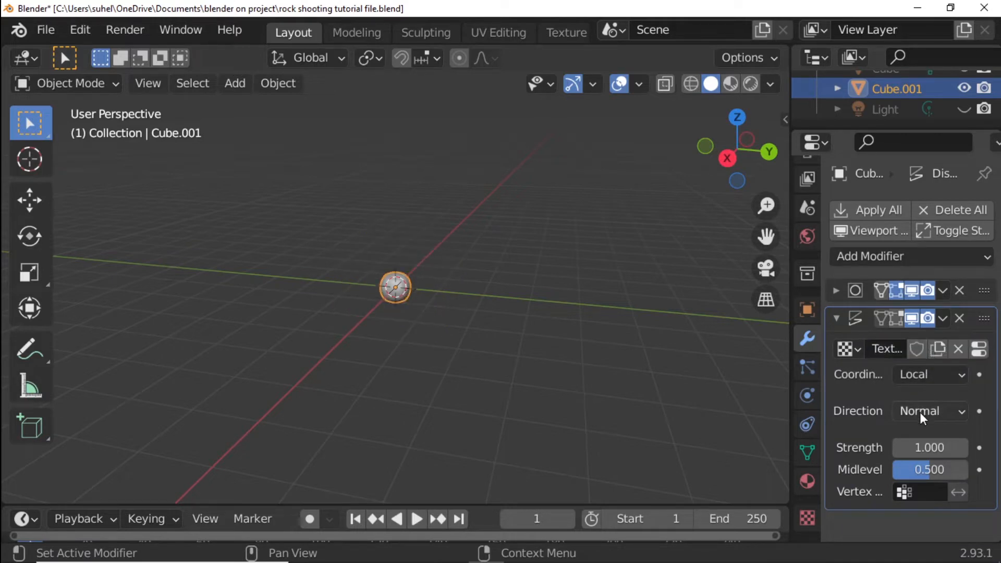
pyautogui.moveTo(930, 447)
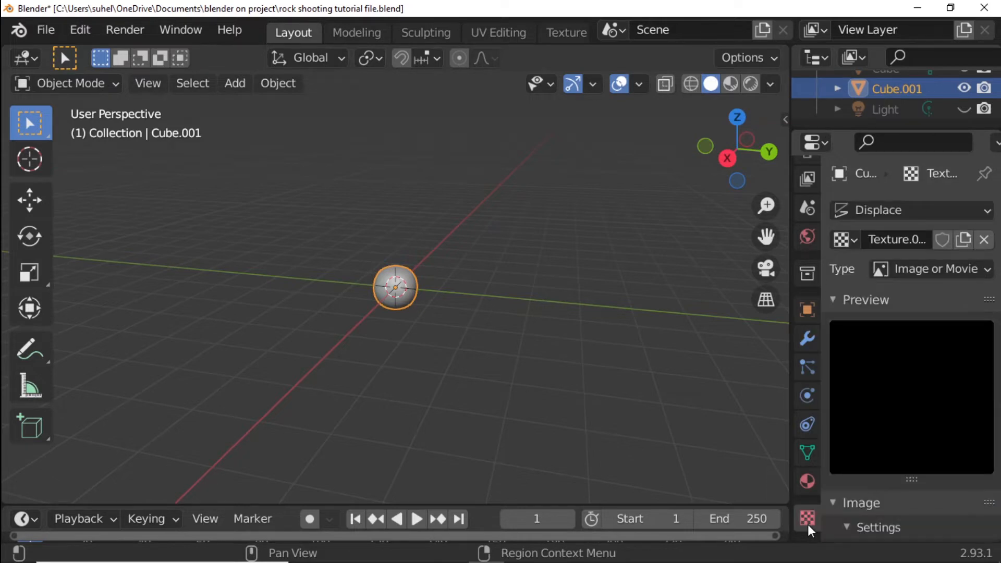
# - Make the displacement texture Voronoi with size 1.20 and intensity 0.8 for a lumpy rock
pyautogui.click(930, 268)
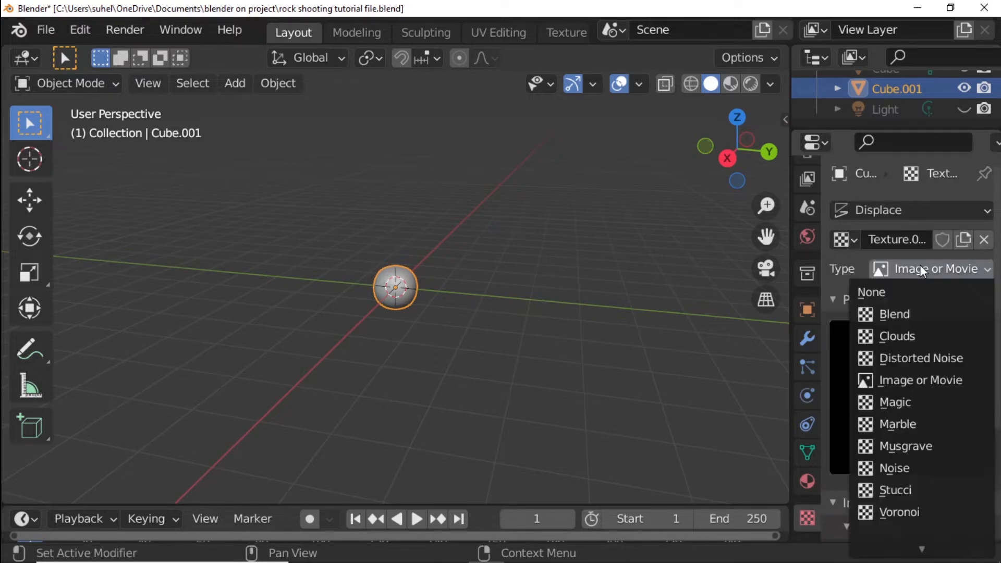
pyautogui.moveTo(894, 314)
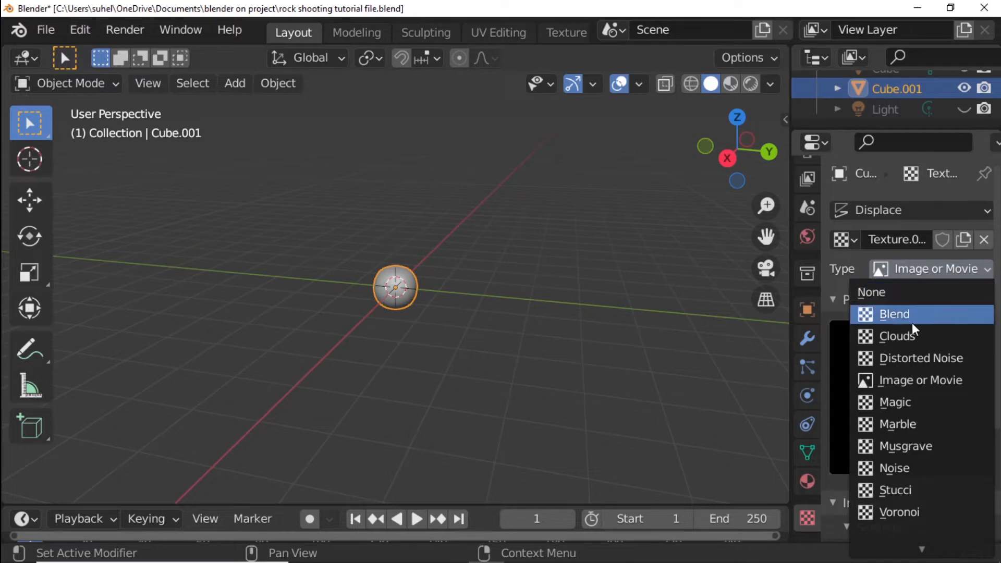
pyautogui.click(901, 511)
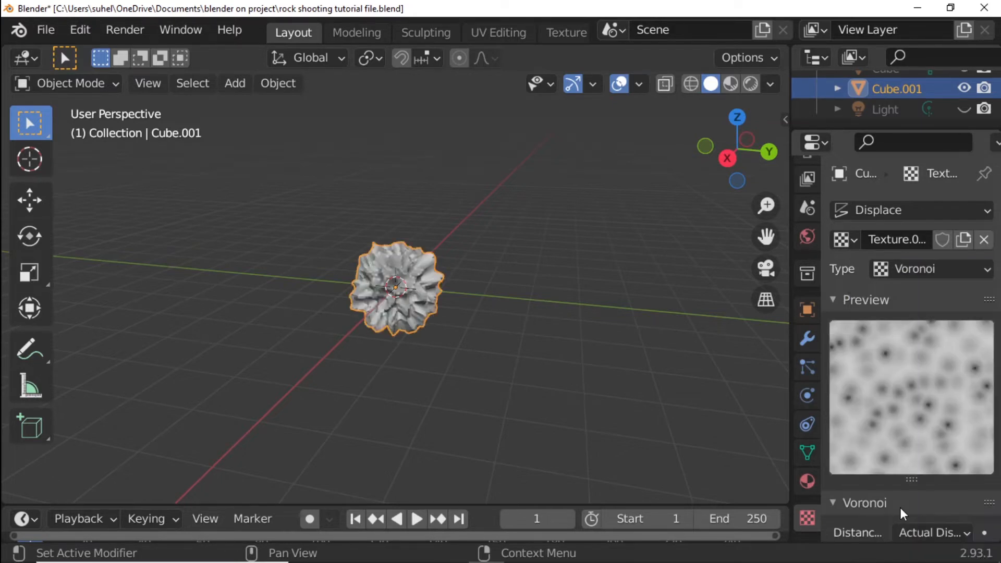
pyautogui.scroll(-3)
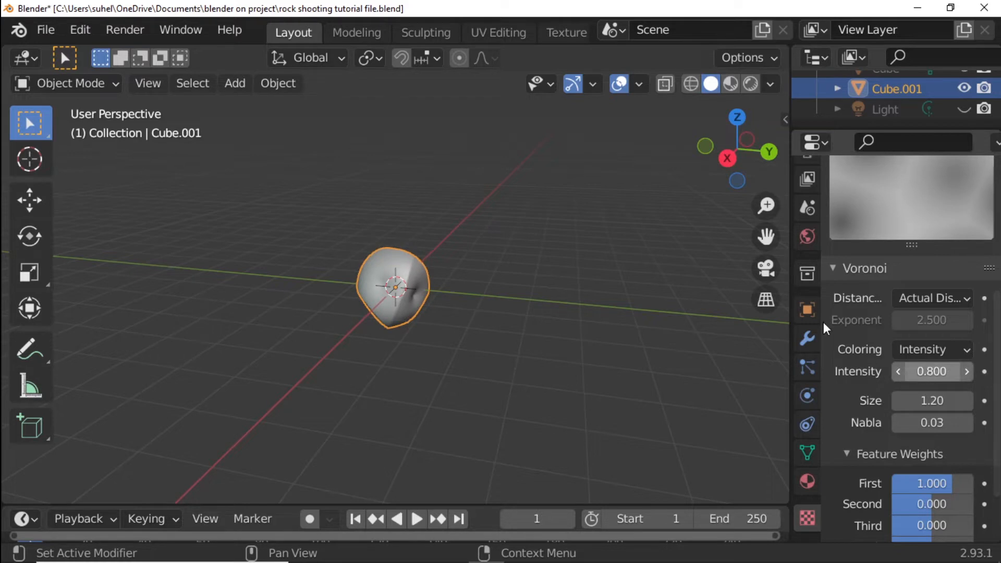
# - In edit mode with displace strength 0.7 shown, move the cube mesh to reshape the rock
pyautogui.press('Tab')
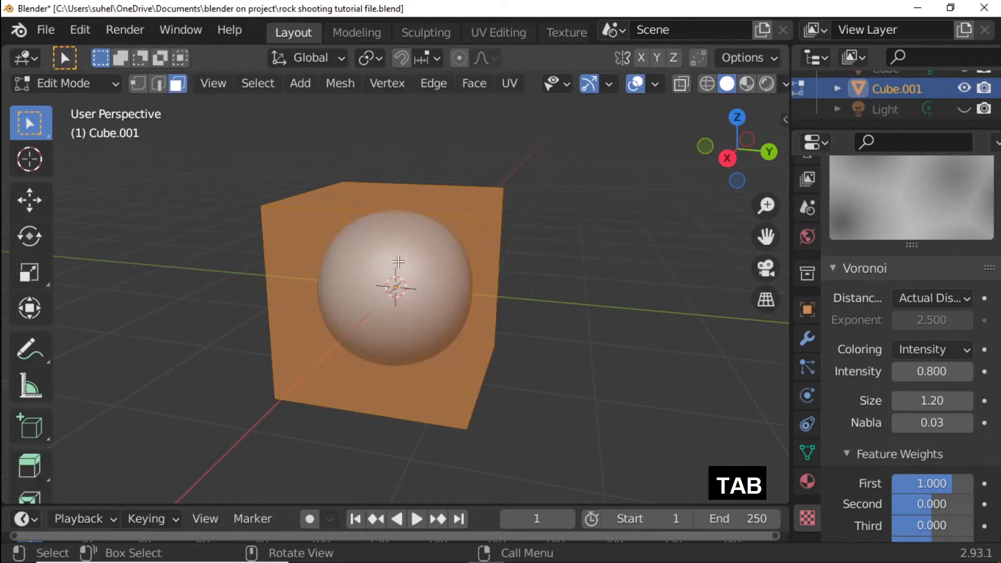
pyautogui.click(807, 338)
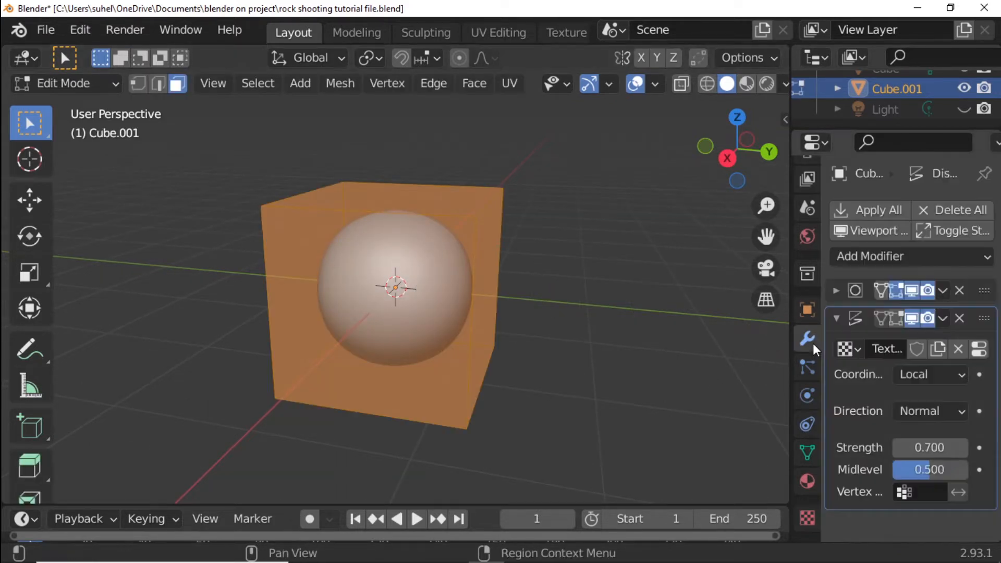
pyautogui.moveTo(902, 318)
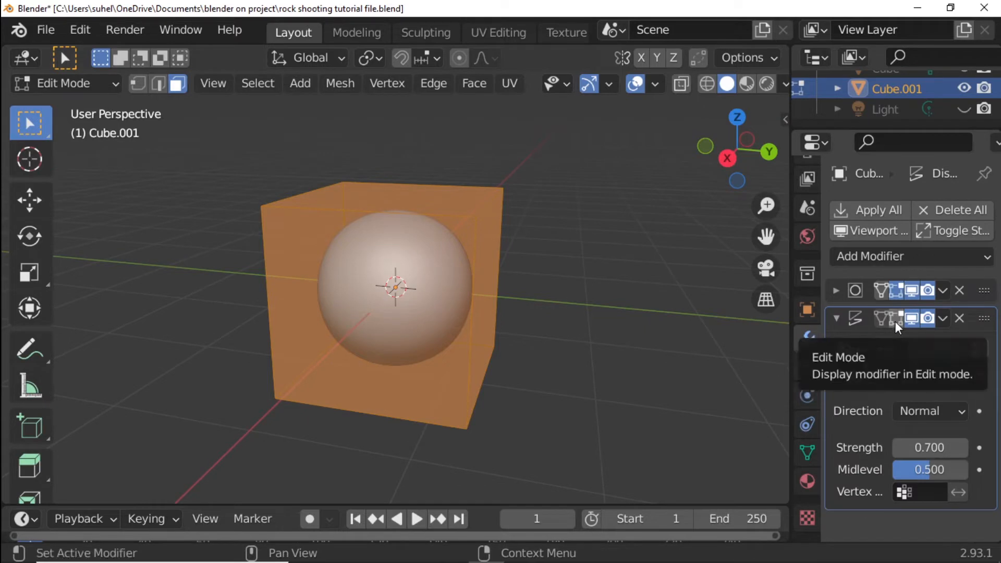
pyautogui.click(889, 319)
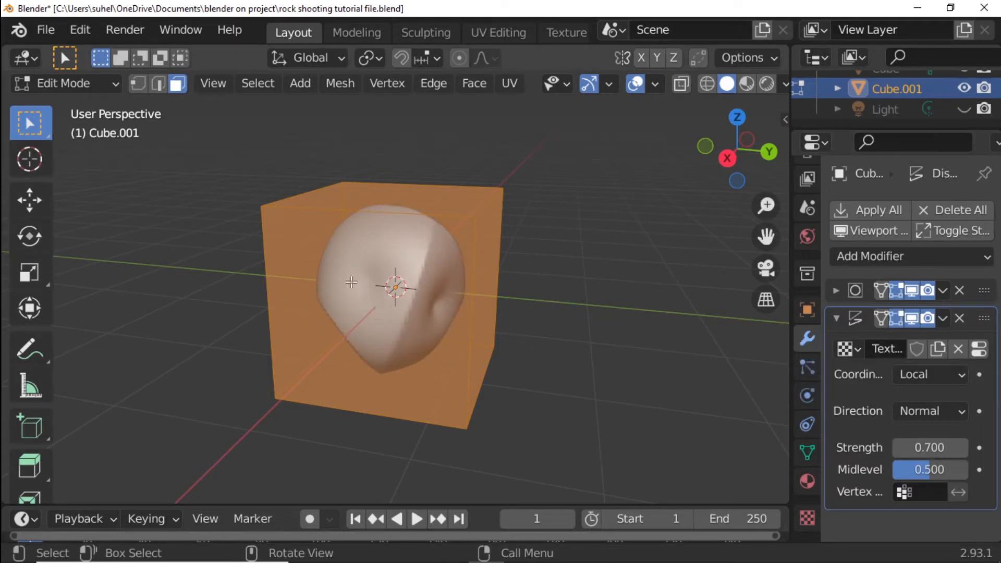
pyautogui.press('g')
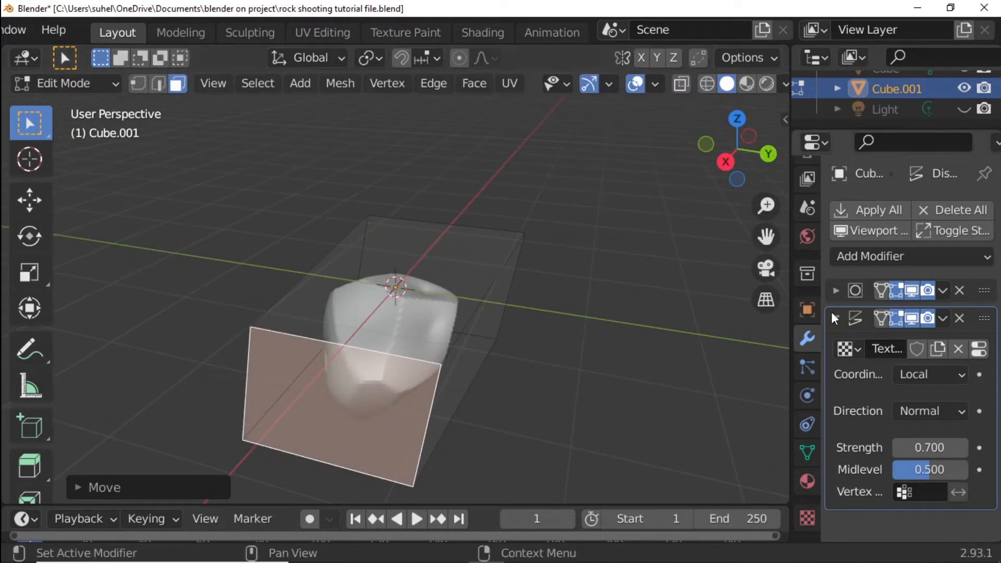
pyautogui.press('Tab')
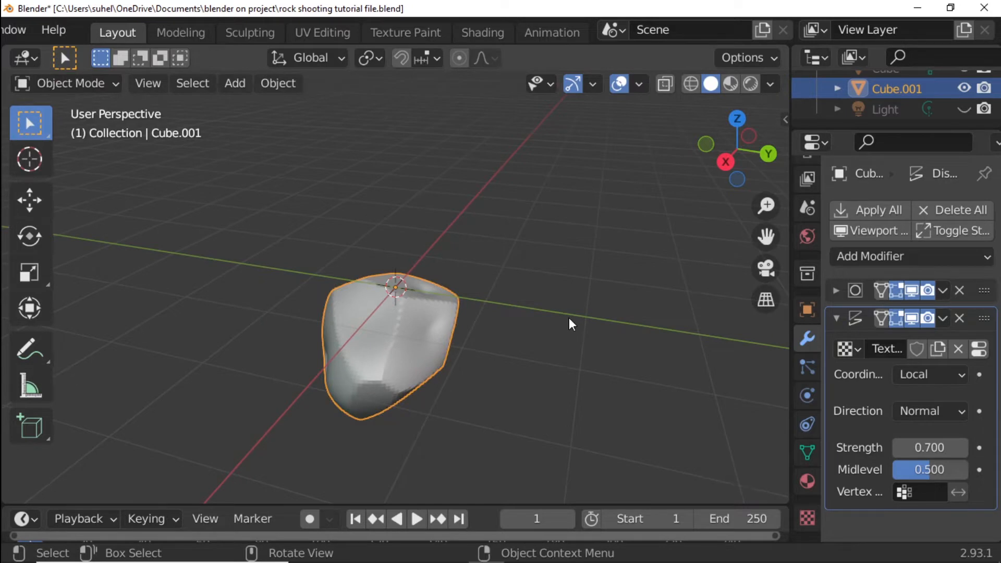
# - Apply the Subdivision and Displace modifiers permanently, then move to the Shading workspace
pyautogui.click(837, 319)
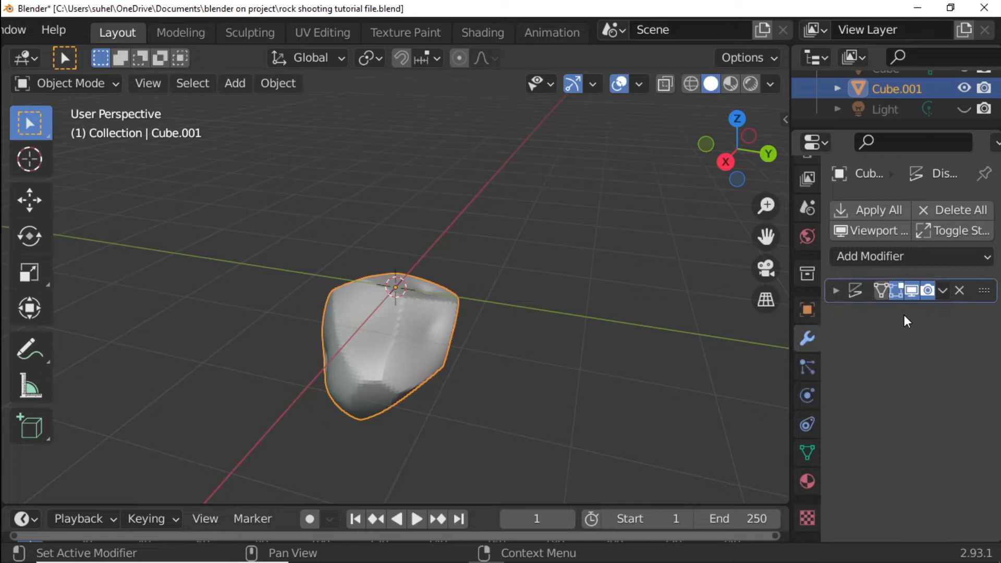
pyautogui.click(942, 290)
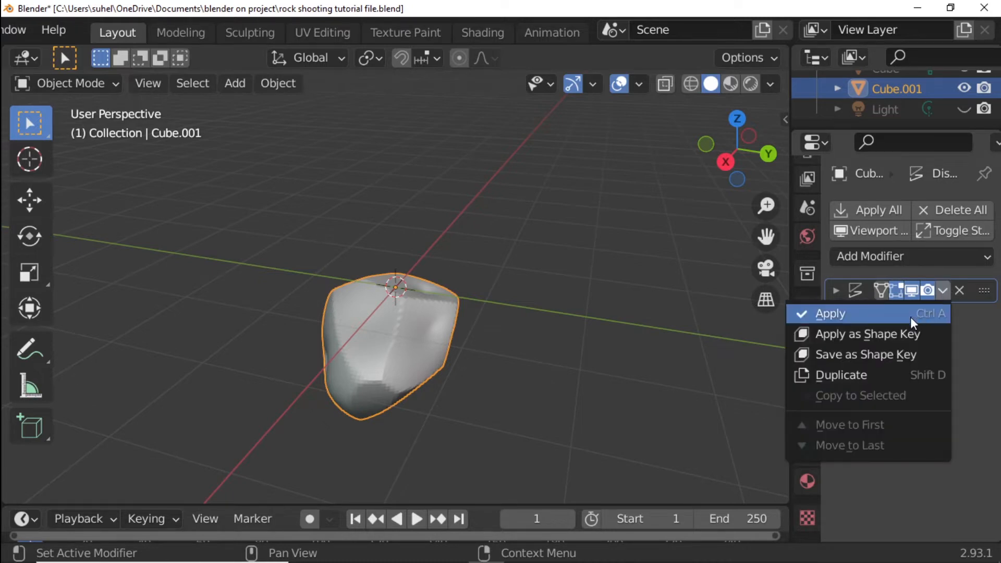
pyautogui.click(829, 313)
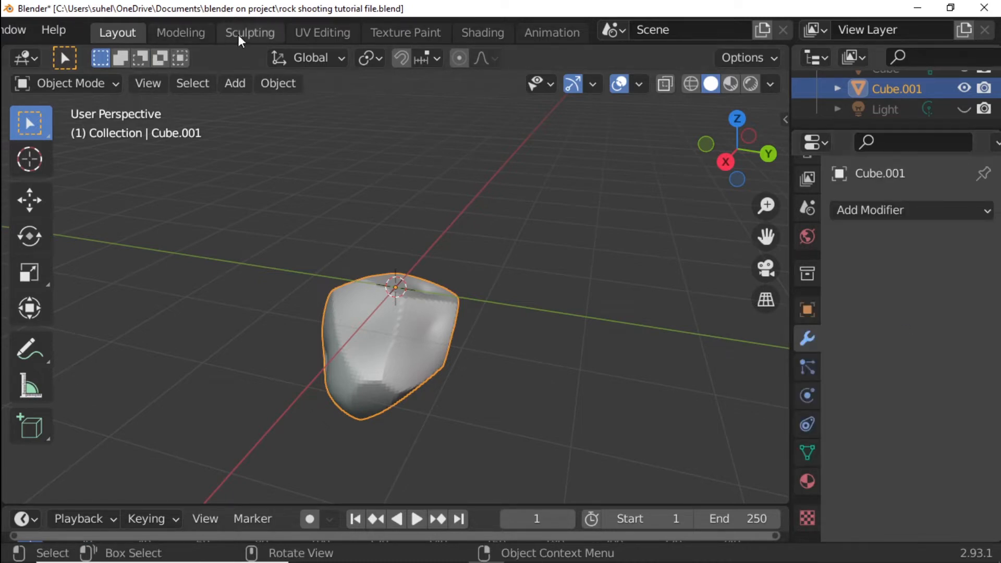
pyautogui.click(482, 32)
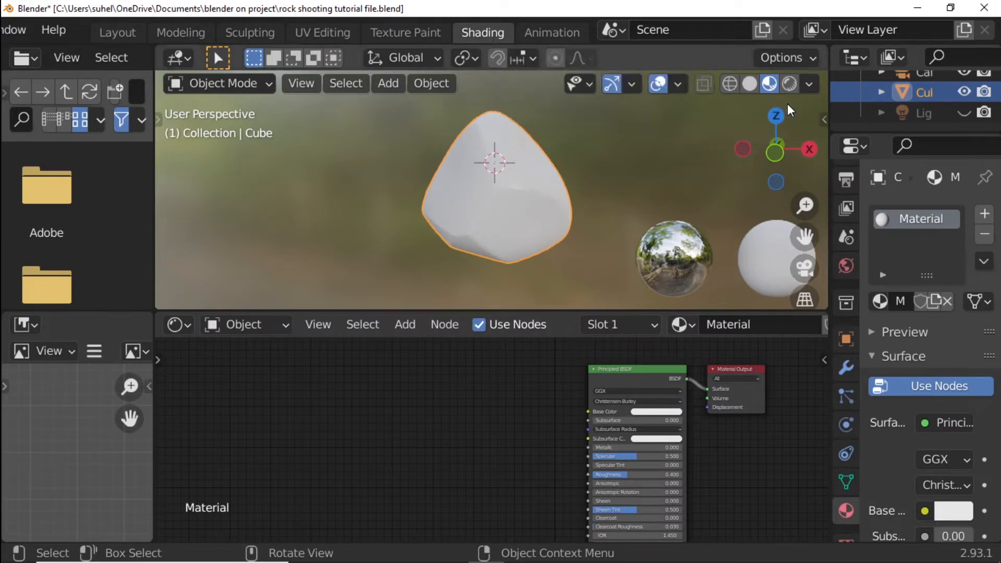
# - Switch the viewport to rendered shading and show the Render Properties
pyautogui.click(789, 84)
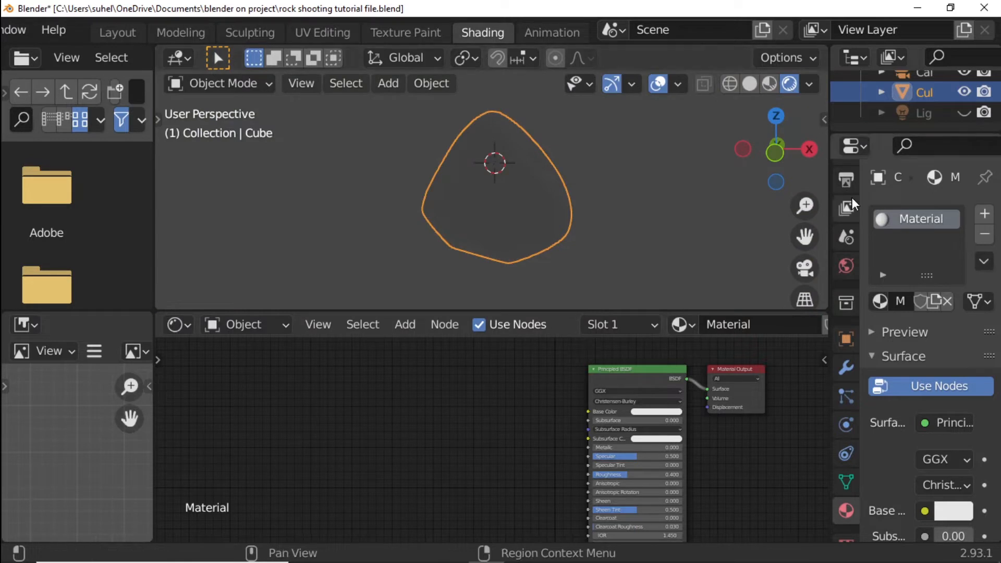
pyautogui.click(846, 213)
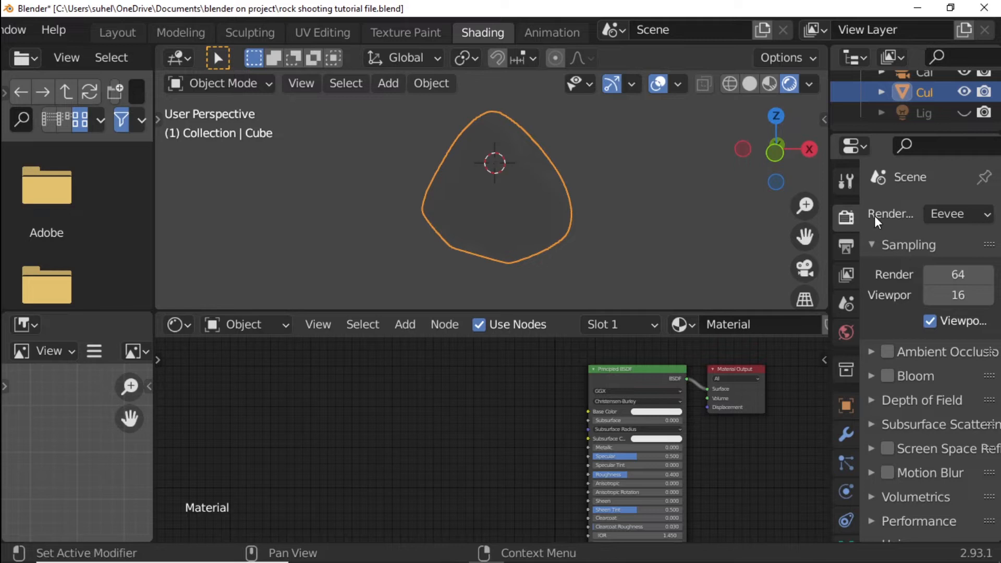
# - Render with Cycles on a transparent film background, then show the World Properties
pyautogui.click(958, 213)
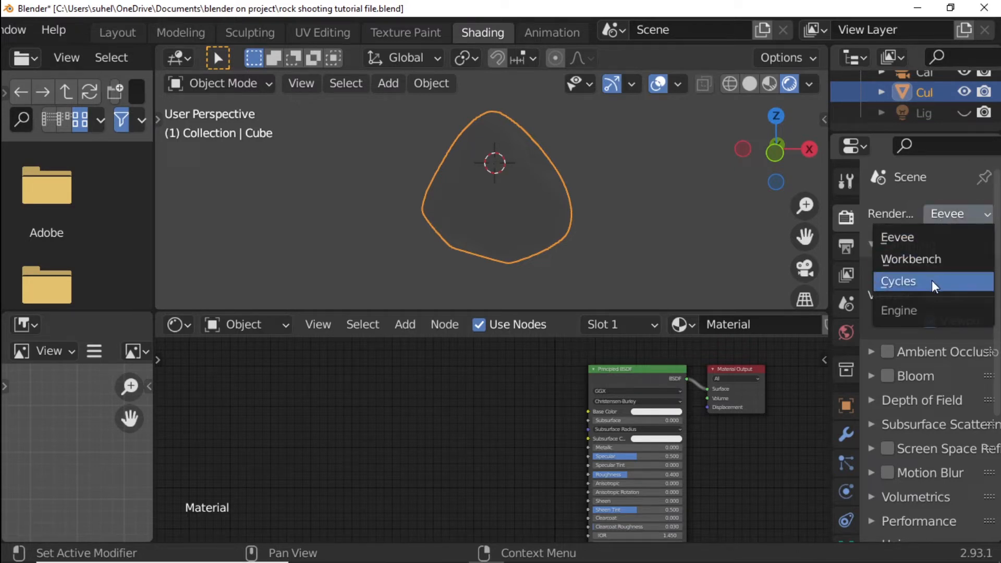
pyautogui.click(898, 281)
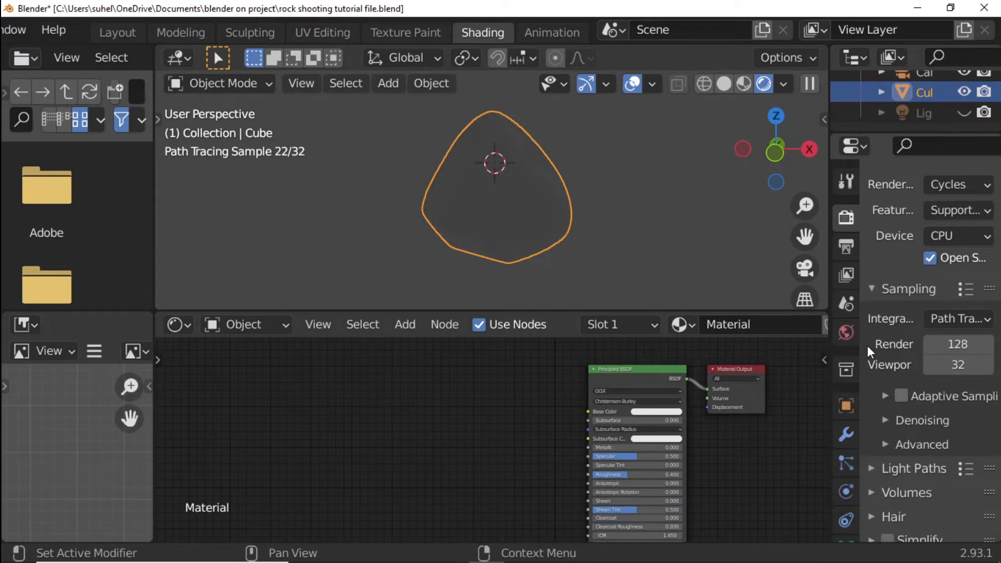
pyautogui.scroll(-3)
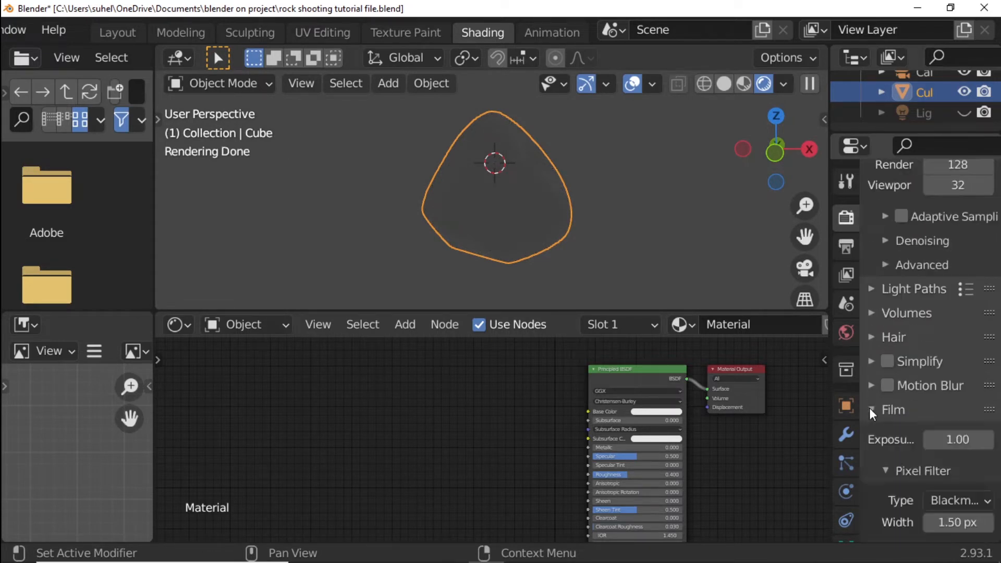
pyautogui.scroll(-3)
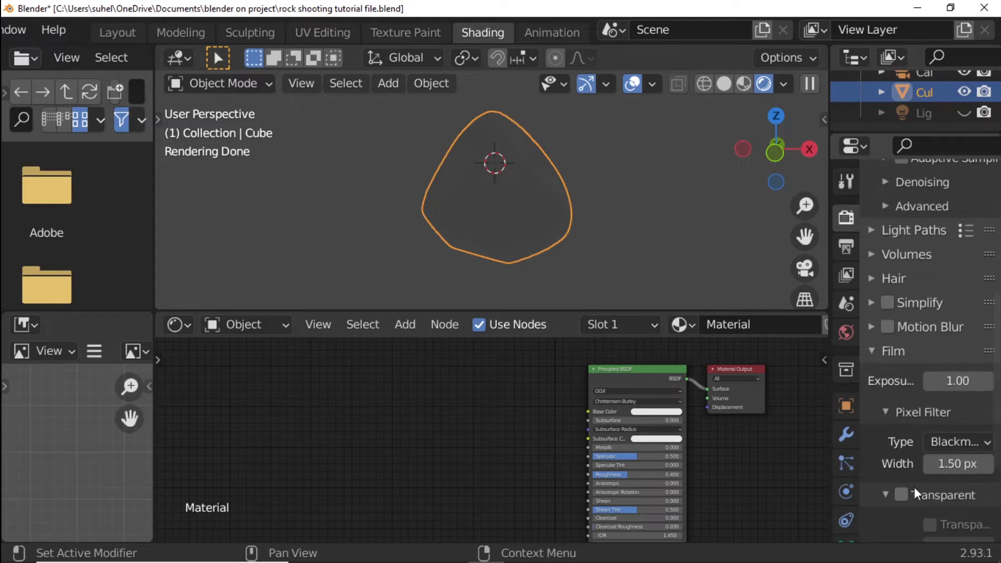
pyautogui.click(901, 495)
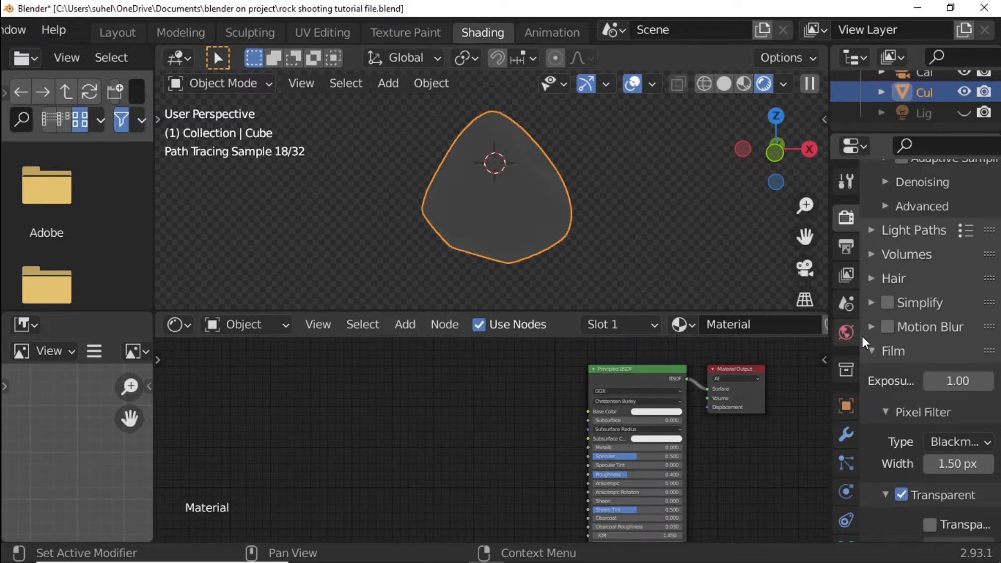
pyautogui.click(845, 333)
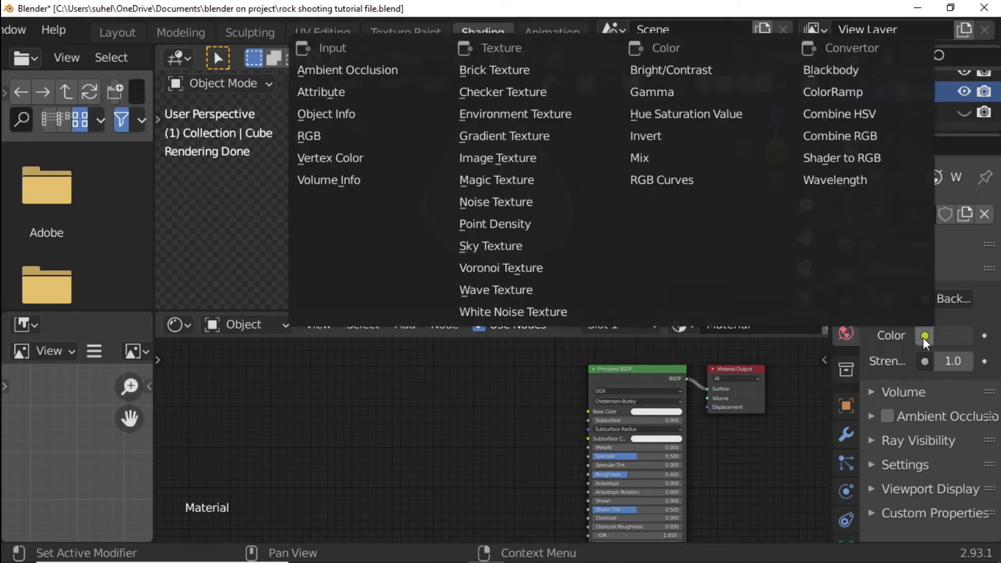
pyautogui.moveTo(517, 158)
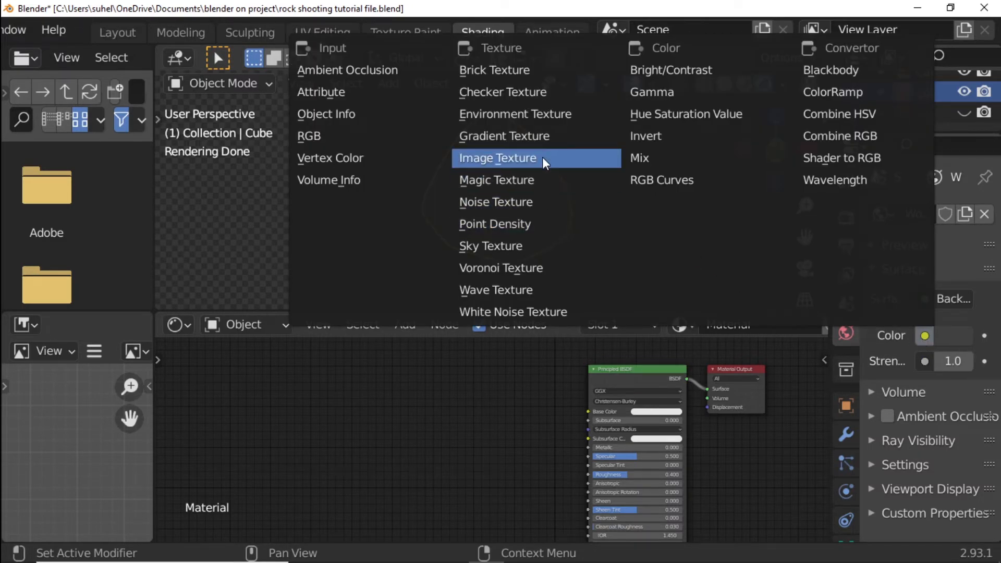
# - Drive the world colour with an Image Texture loading the delta_2_2k.exr HDRI
pyautogui.click(498, 158)
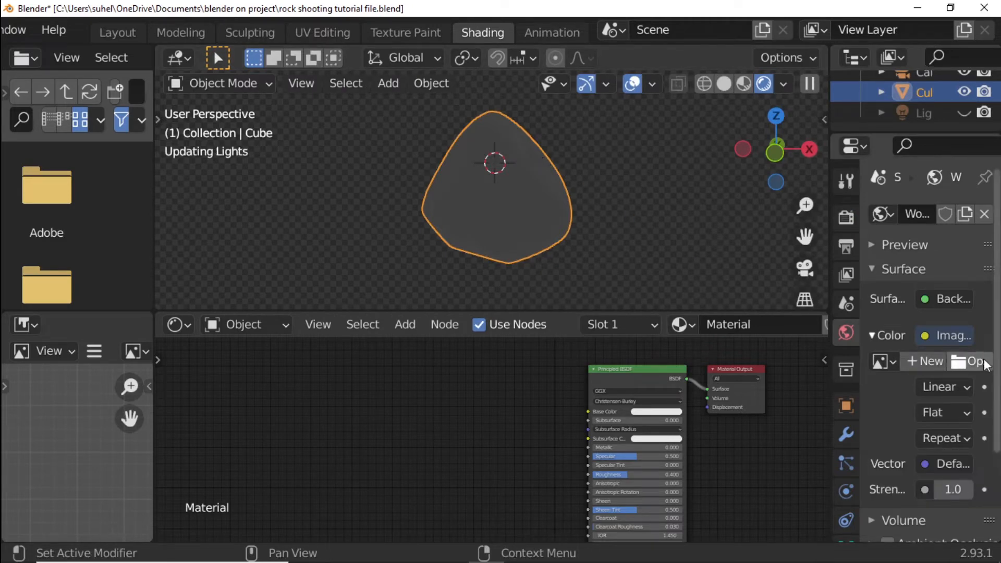
pyautogui.click(967, 361)
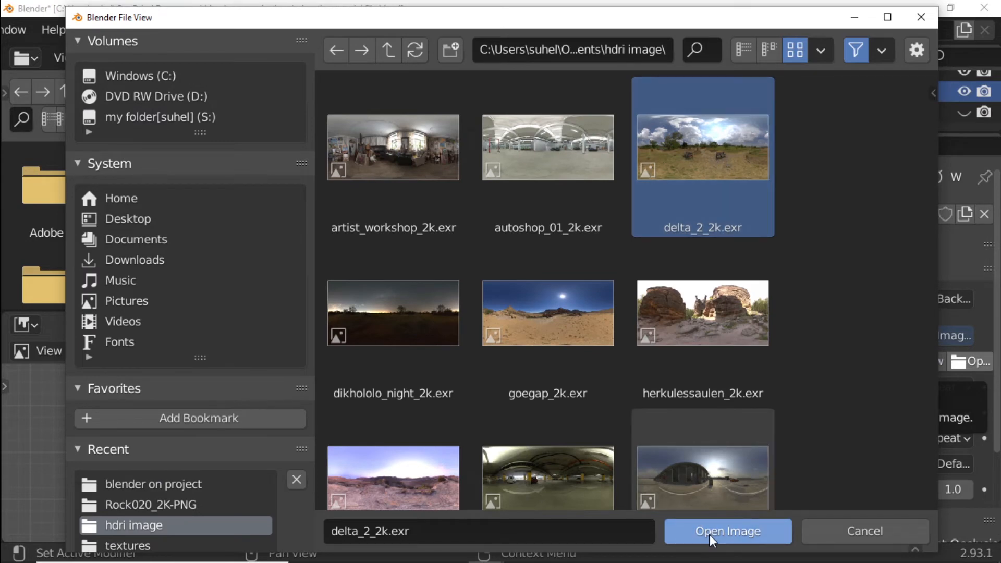
pyautogui.click(728, 531)
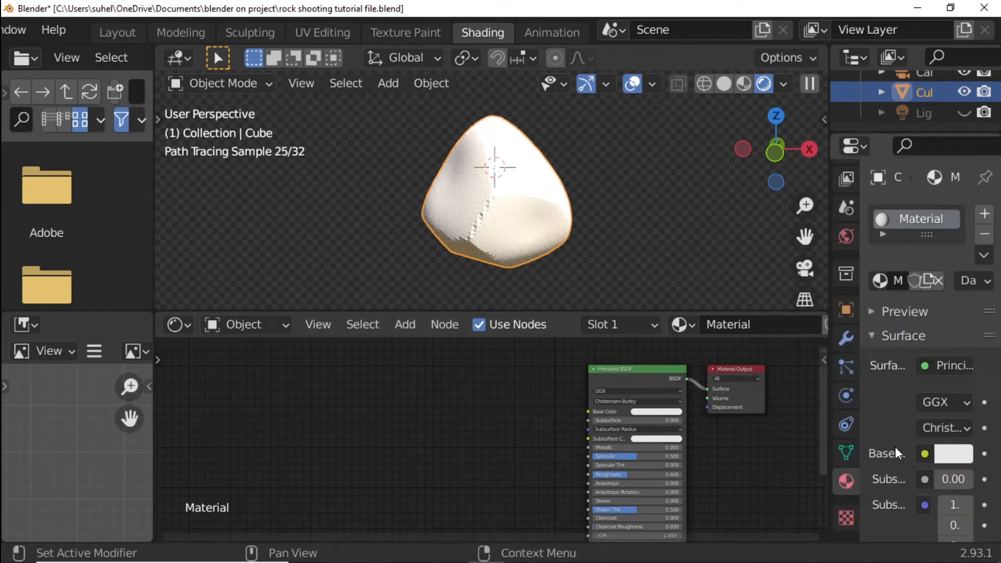
# - Set the rock material's surface displacement method to Displacement and Bump
pyautogui.scroll(-3)
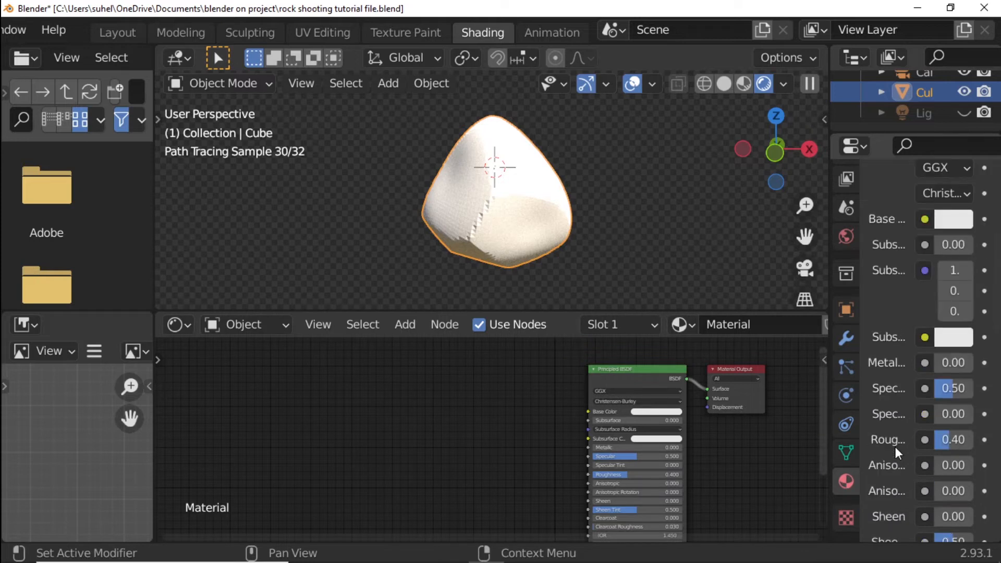
pyautogui.scroll(-3)
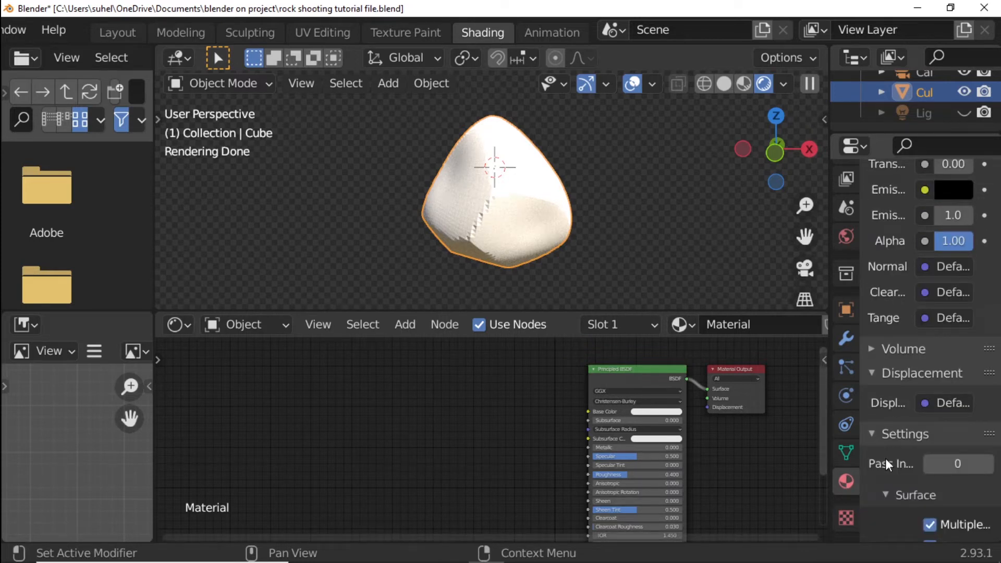
pyautogui.scroll(-3)
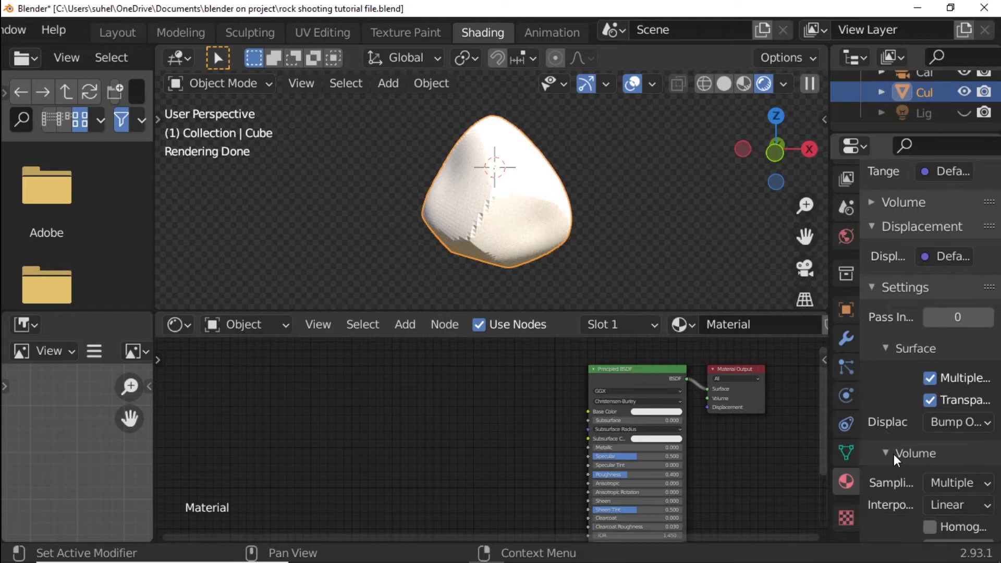
pyautogui.click(958, 422)
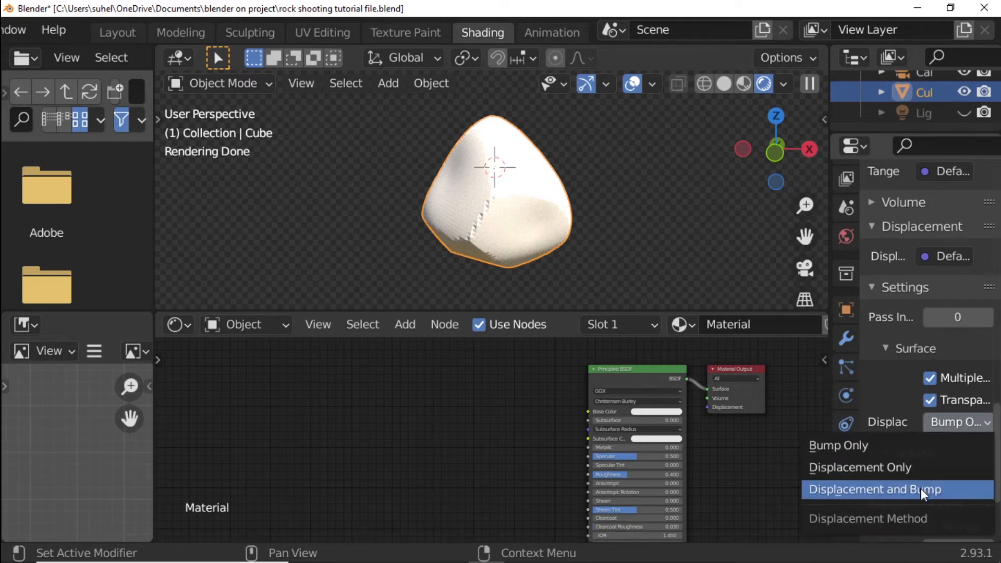
pyautogui.click(877, 489)
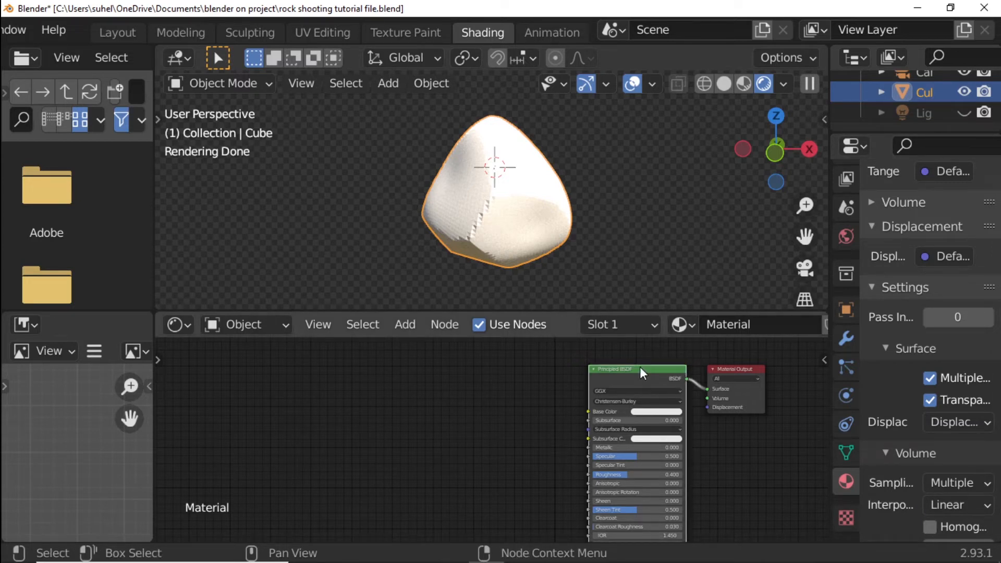
# - Wire the four Rock020 PBR maps into the Principled BSDF via Principled Texture Setup
pyautogui.press('Ctrl+Shift+T')
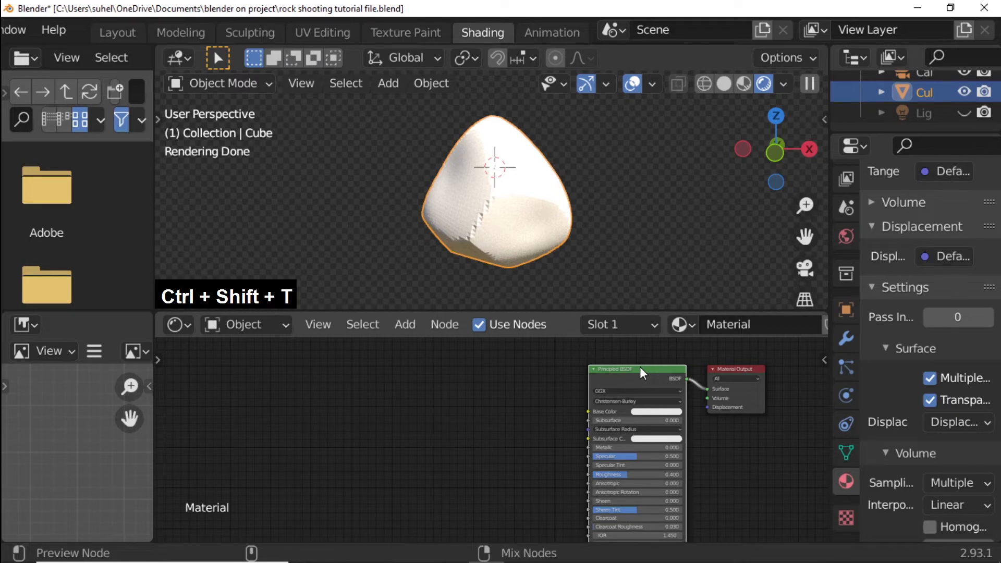
pyautogui.press('ctrl+shift+t')
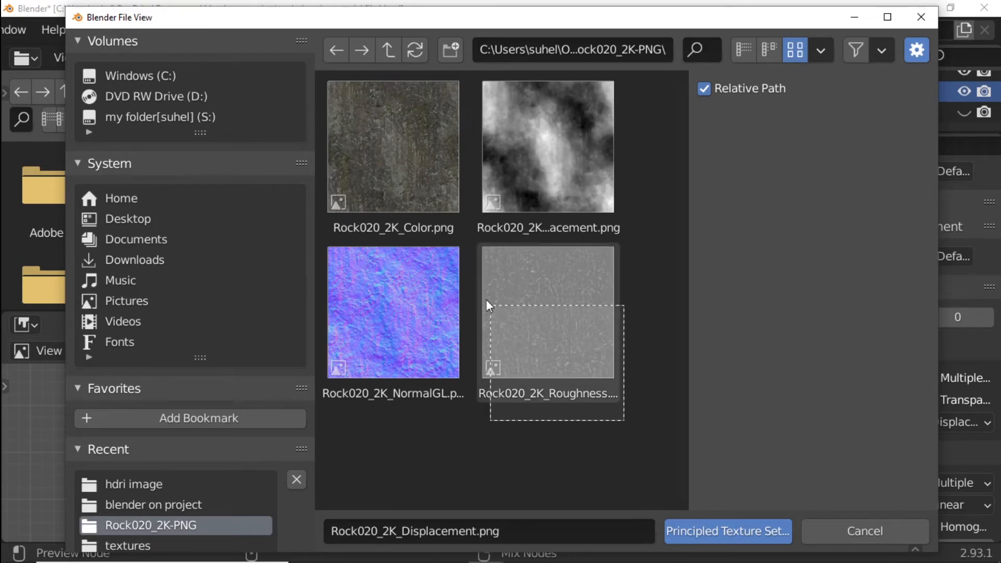
pyautogui.click(393, 147)
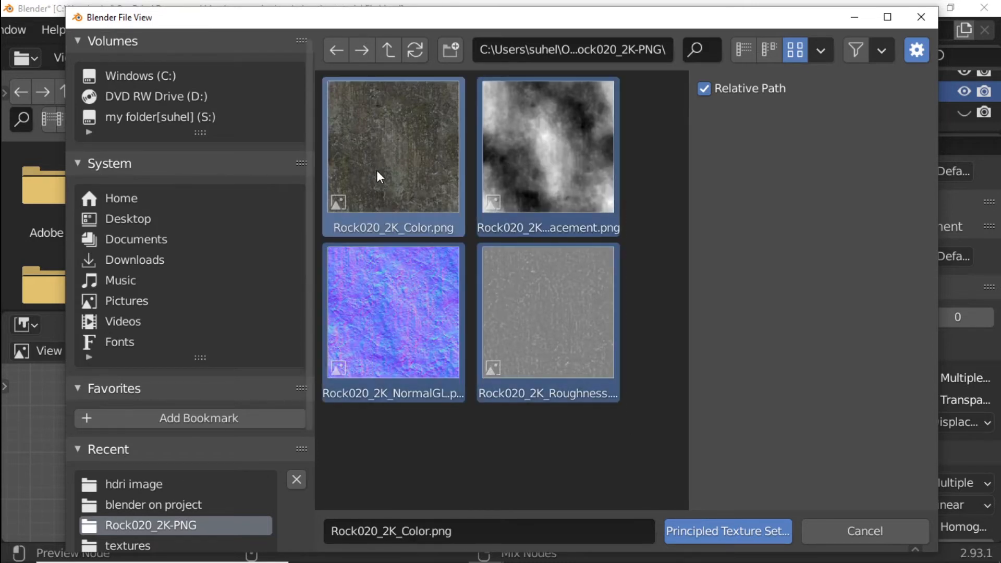
pyautogui.click(727, 531)
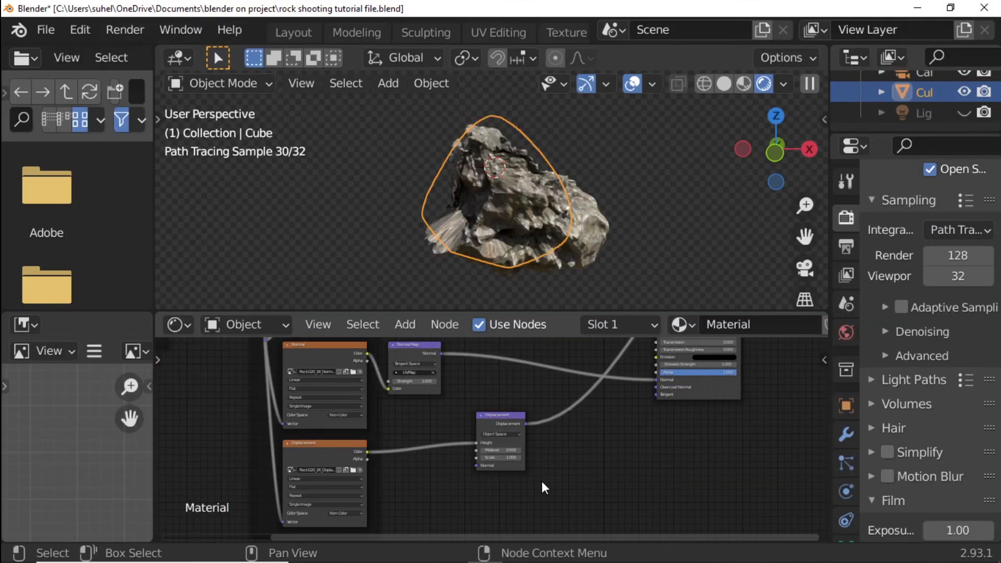
pyautogui.moveTo(515, 466)
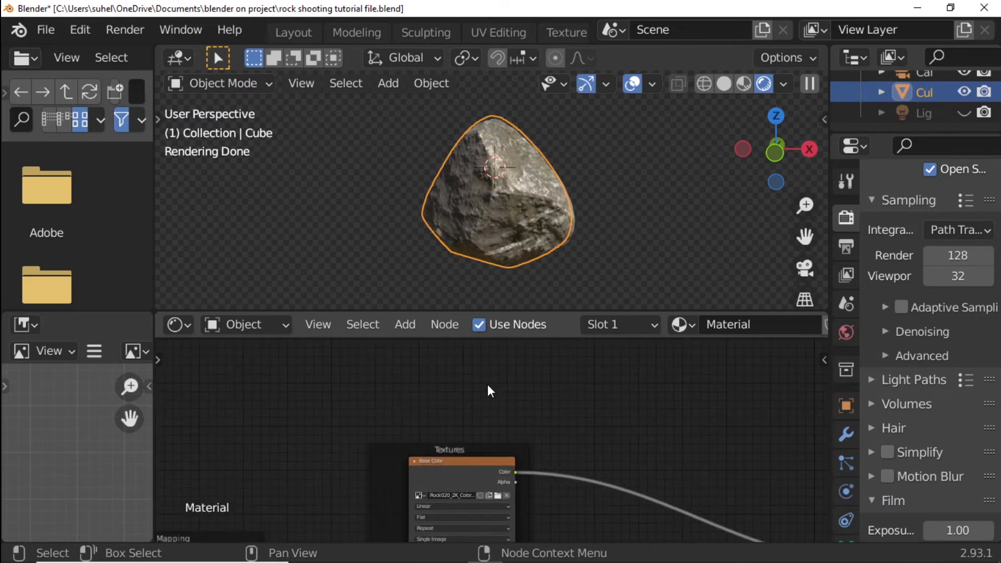
# - Add a Geometry input node to the rock material
pyautogui.click(404, 325)
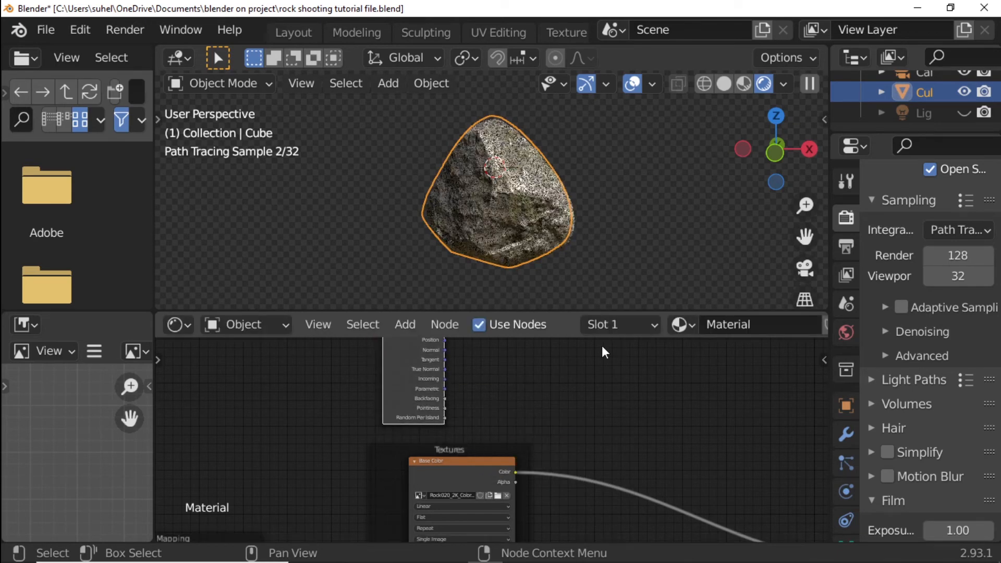
# - Add a ColorRamp node and wire the Geometry Pointiness output into its Fac socket
pyautogui.click(404, 324)
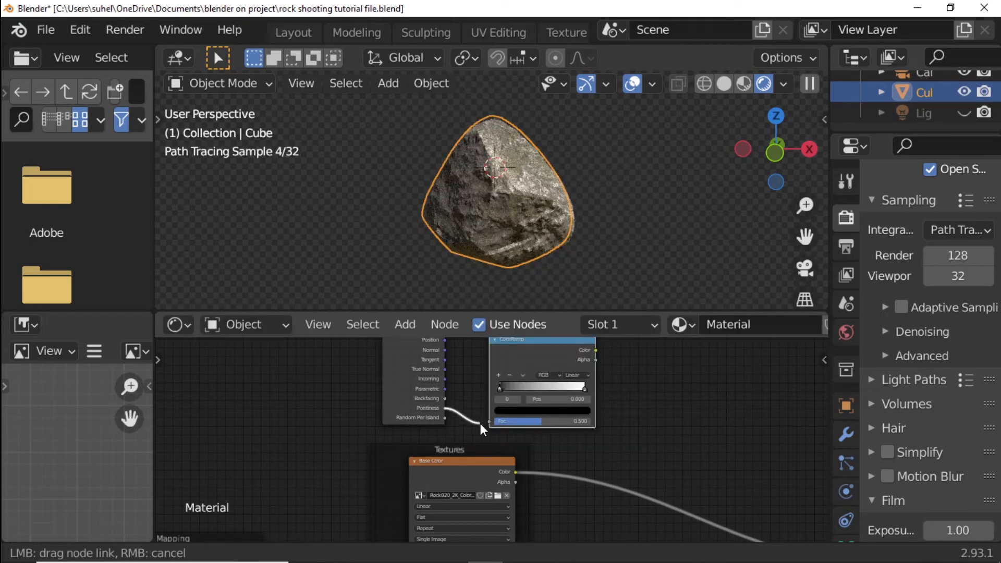
pyautogui.click(491, 421)
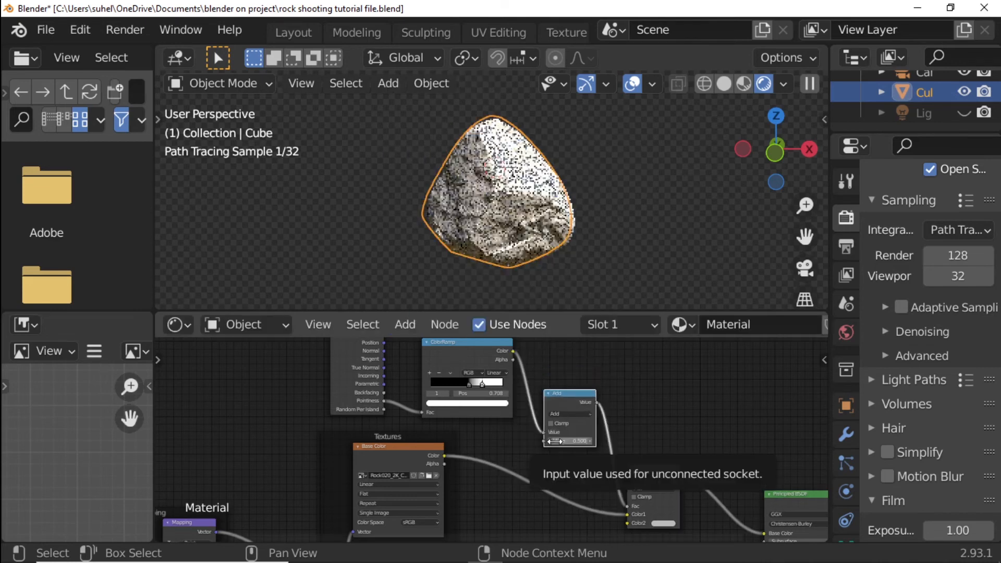
# - Switch the Math node's operation to Multiply so pointiness is scaled by 8
pyautogui.click(566, 414)
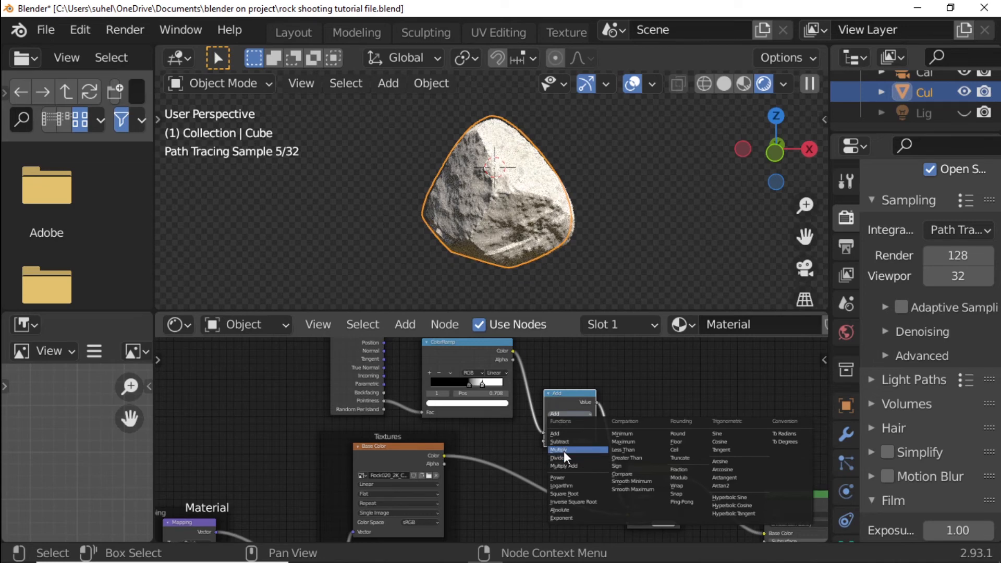
pyautogui.click(560, 450)
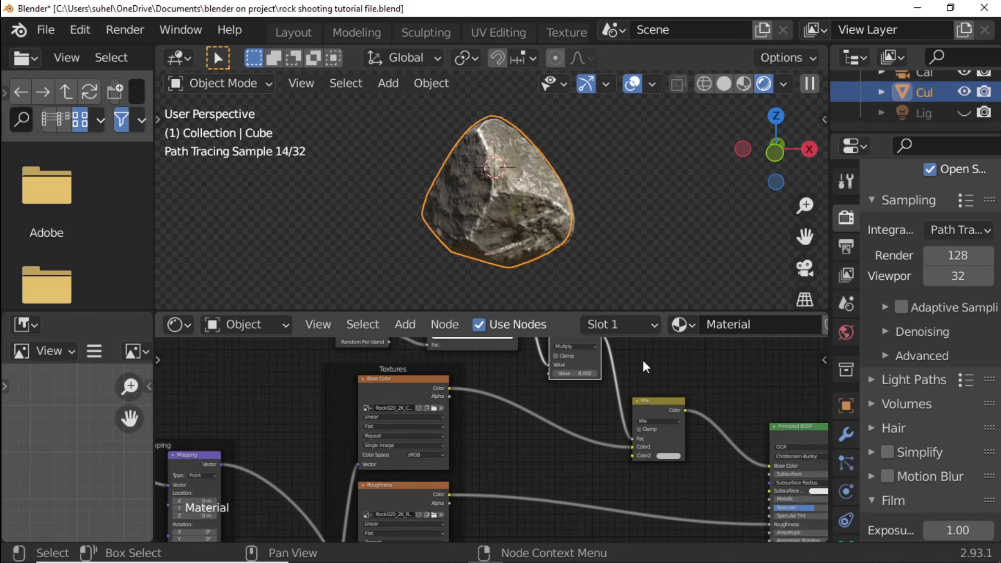
# - Add a Hue/Saturation node onto the link from the base colour texture to the Mix node
pyautogui.click(405, 325)
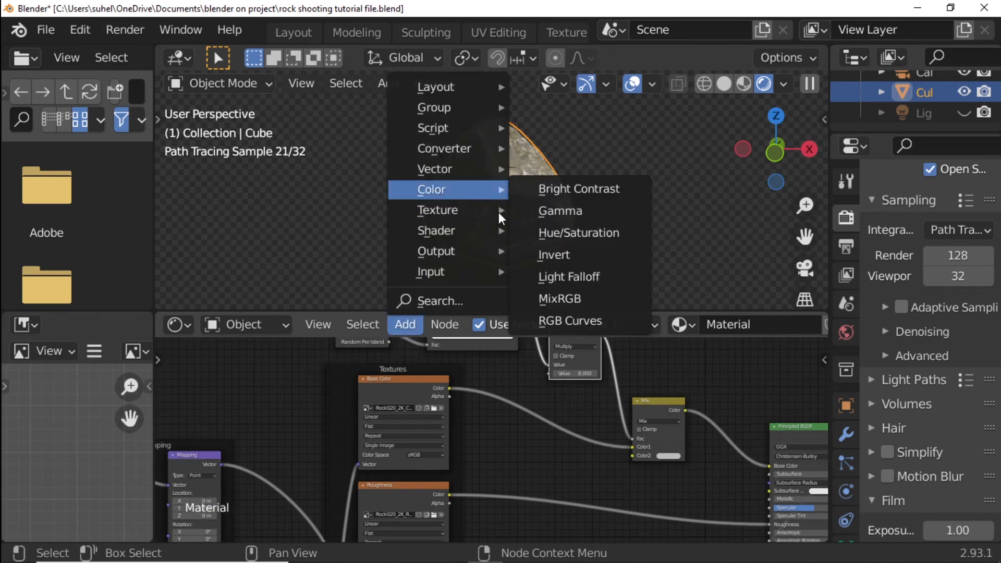
pyautogui.click(579, 233)
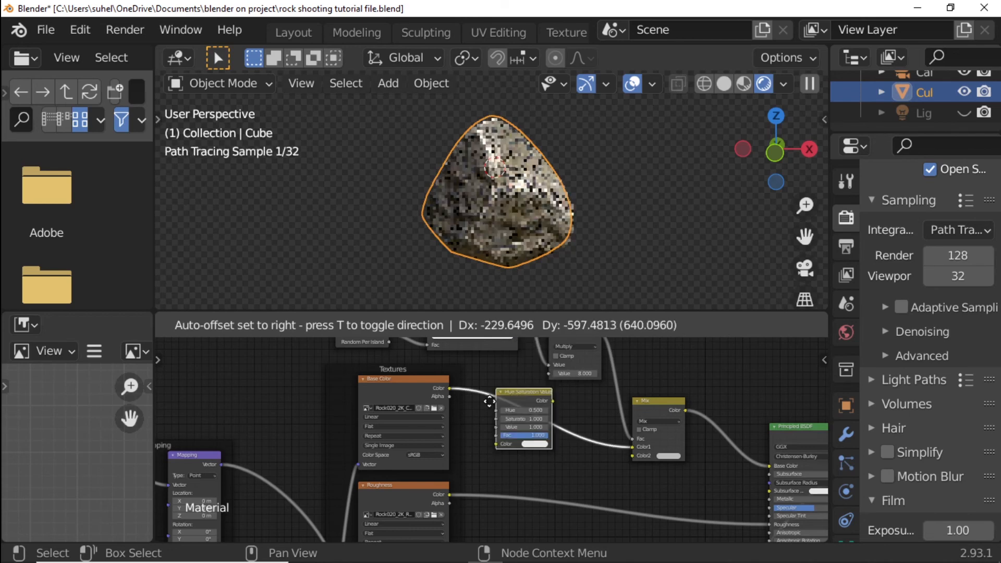